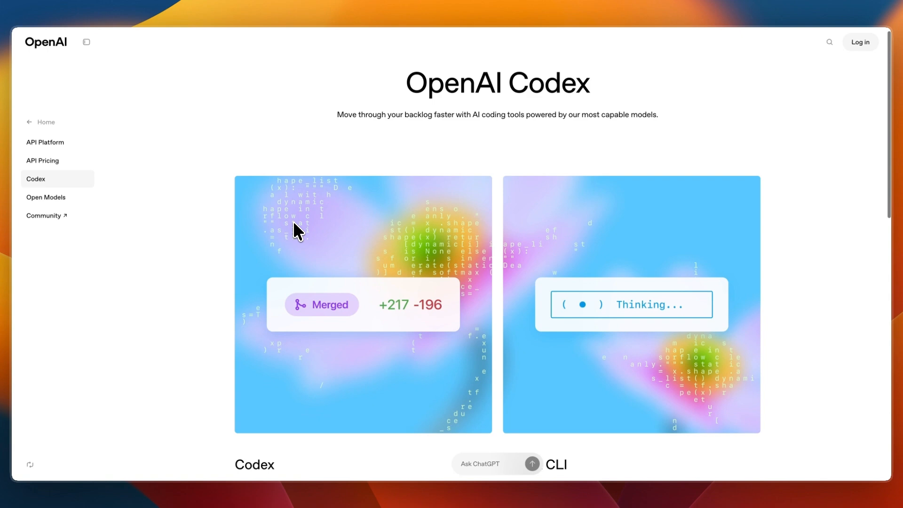
Step: Scroll past the illustrations to the Codex and Codex CLI descriptions with their explore links
scroll(down, 3)
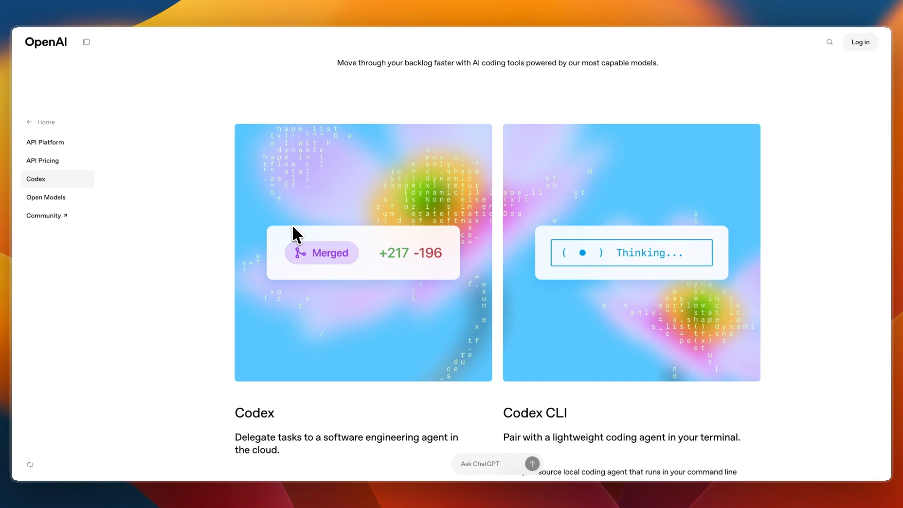
scroll(down, 3)
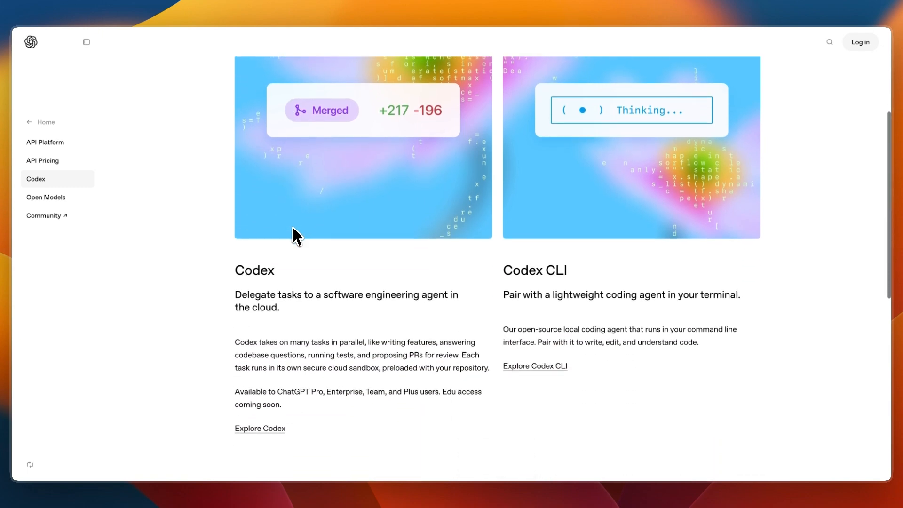
scroll(down, 3)
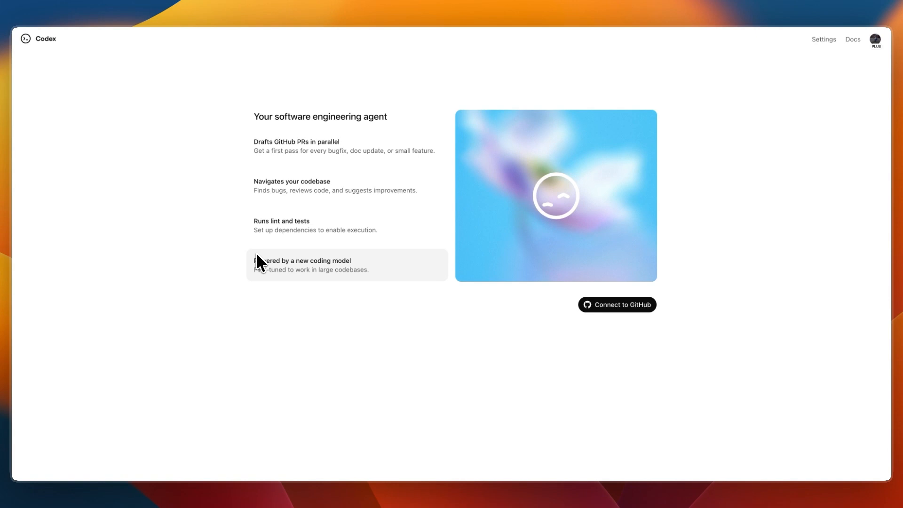
mouse_move(425, 291)
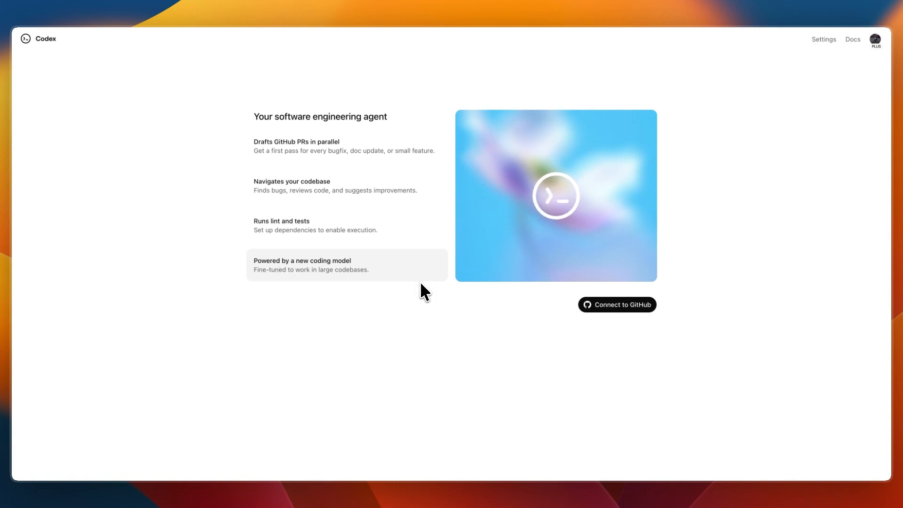
mouse_move(572, 330)
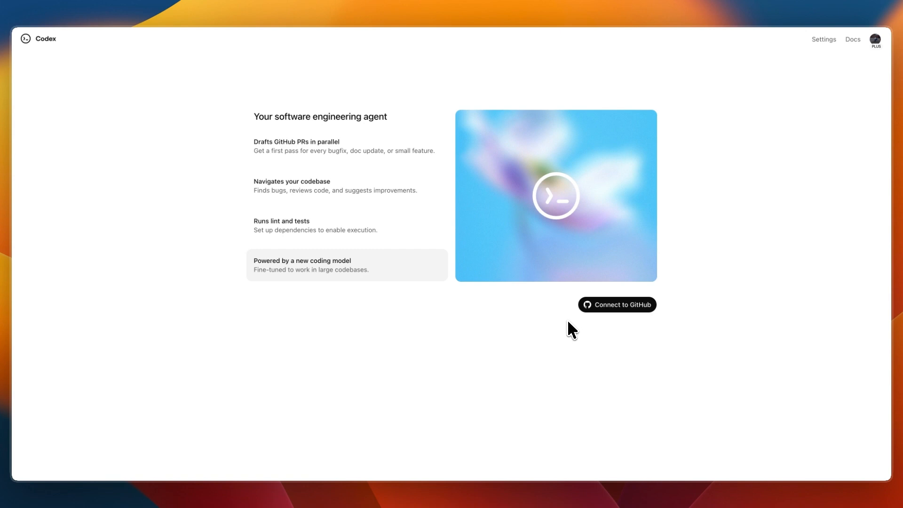
mouse_move(505, 320)
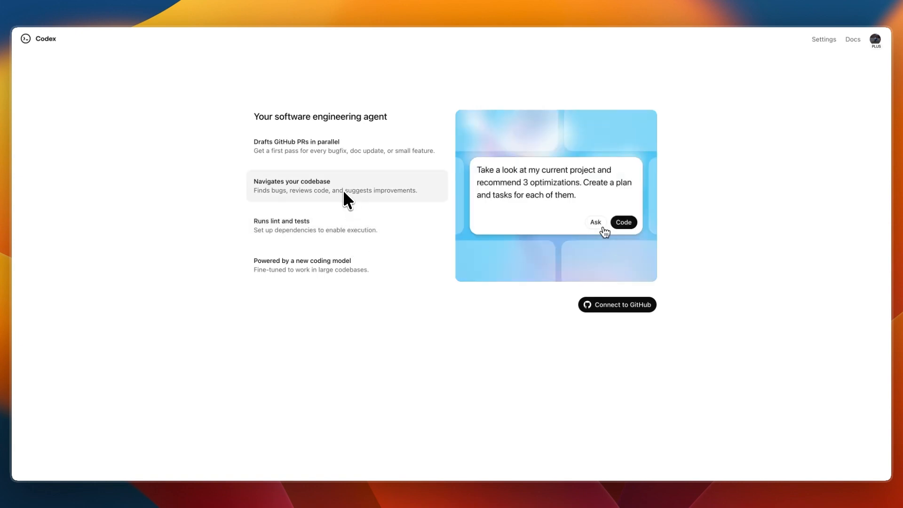
mouse_move(355, 189)
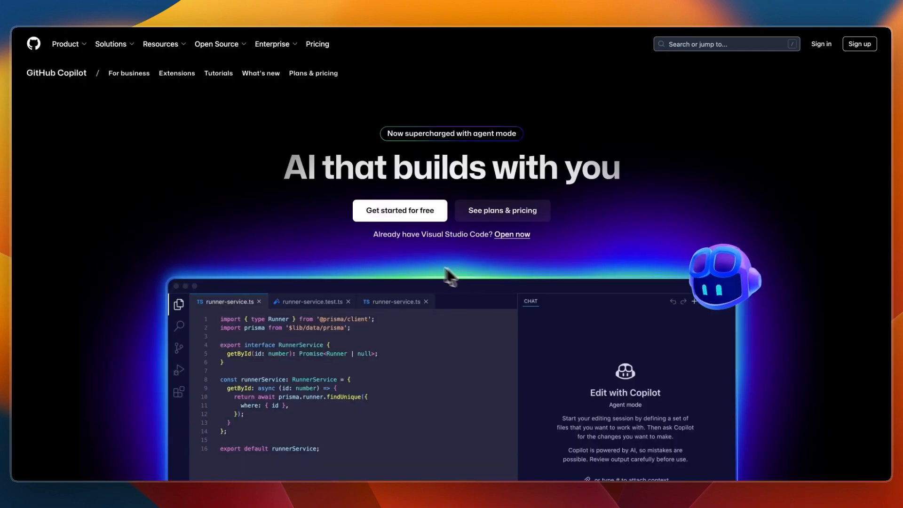
mouse_move(380, 262)
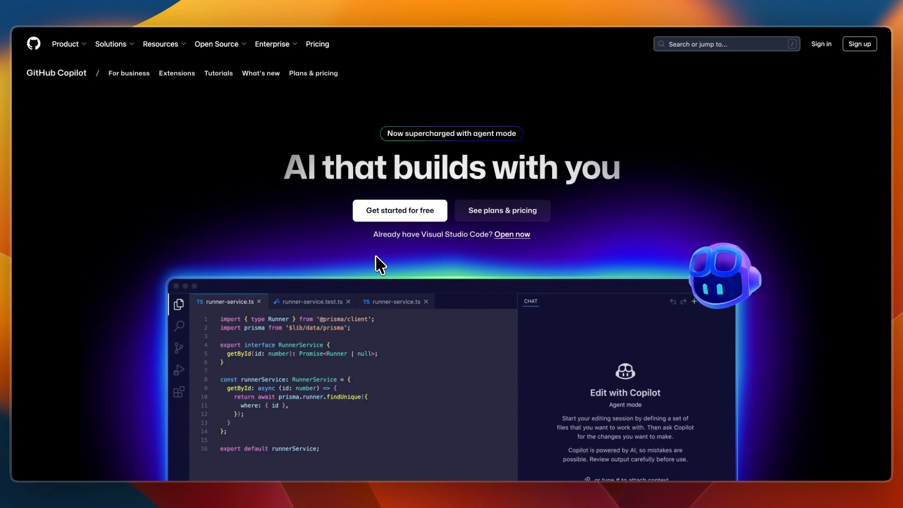
Step: Scroll past the agent-mode editor demo and customer logos to the Delegate like a boss features heading
scroll(down, 3)
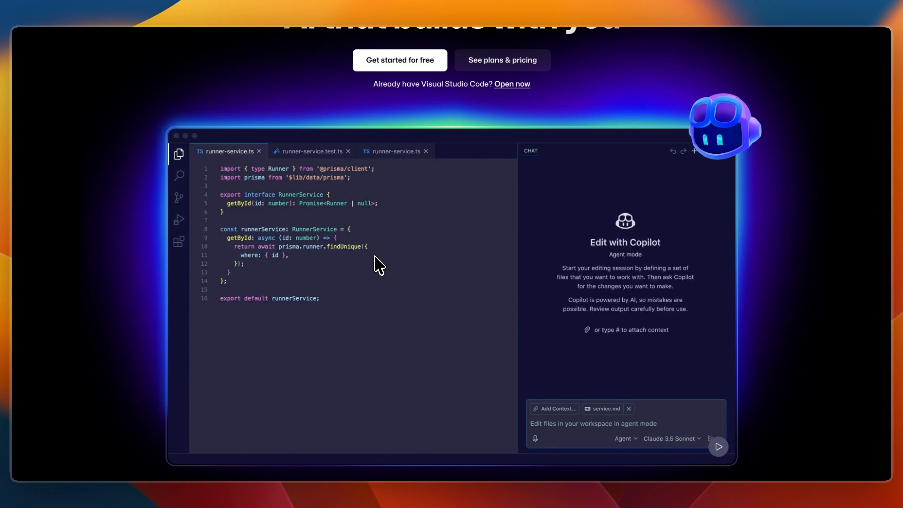
scroll(down, 3)
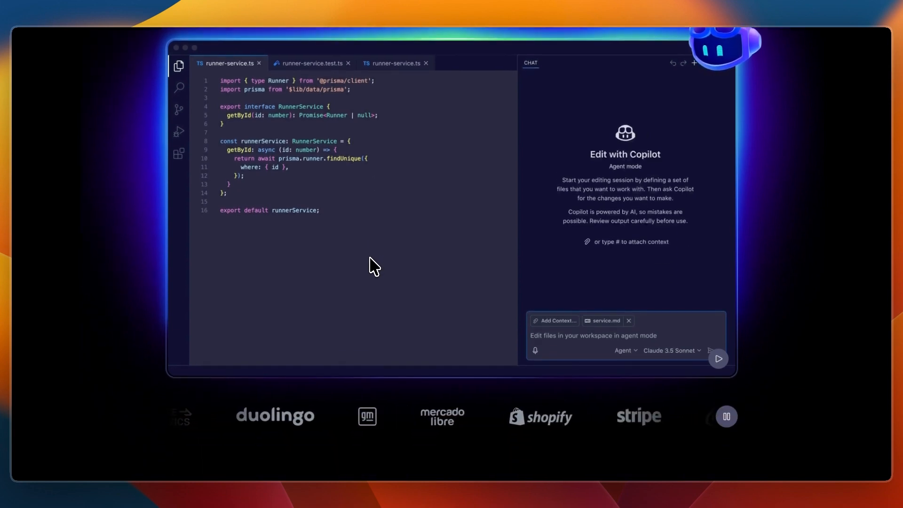
scroll(down, 3)
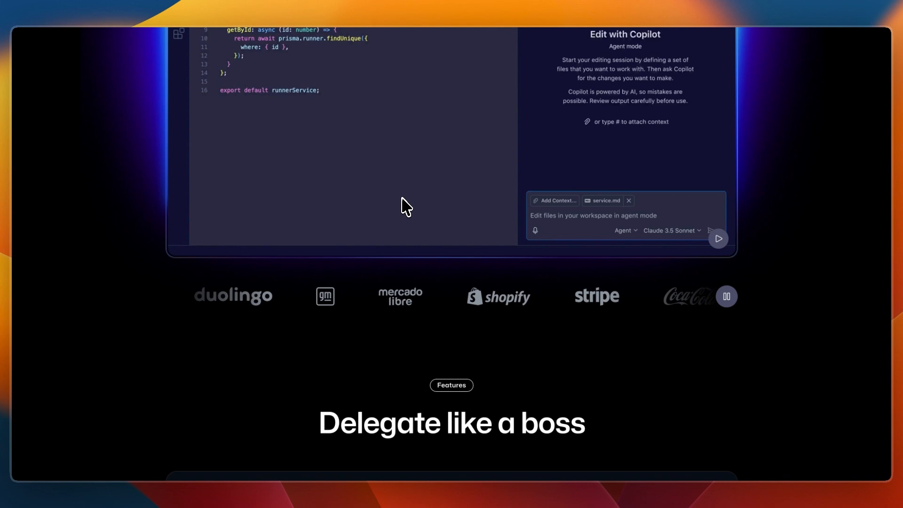
scroll(down, 3)
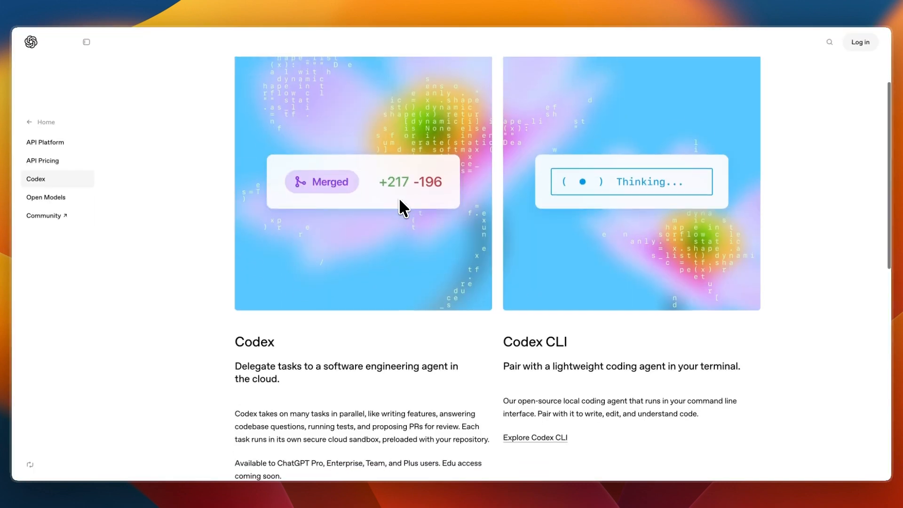
Step: Scroll the Codex page slightly so the full Codex and Codex CLI text is visible
scroll(down, 3)
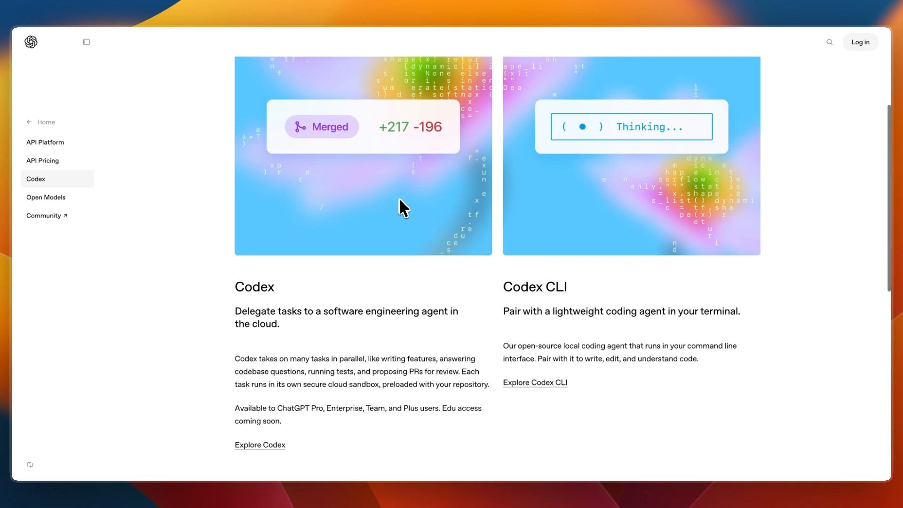
scroll(down, 3)
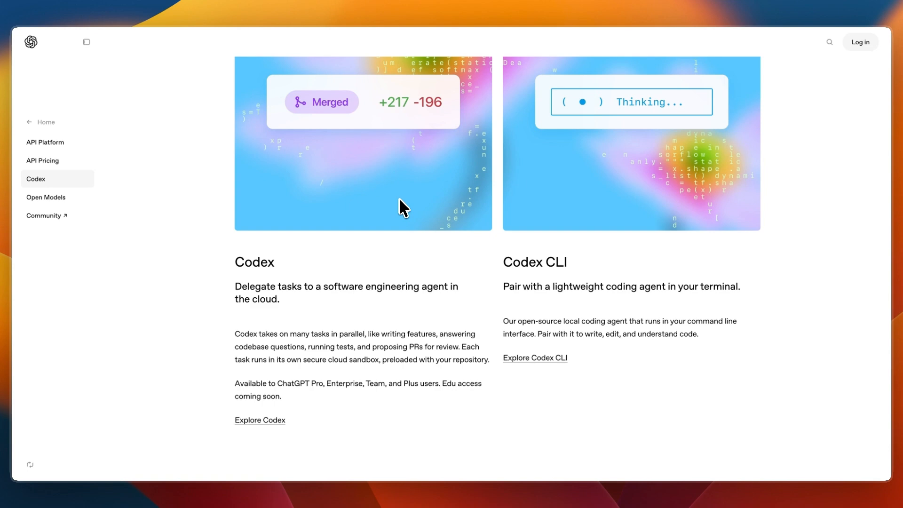
mouse_move(294, 331)
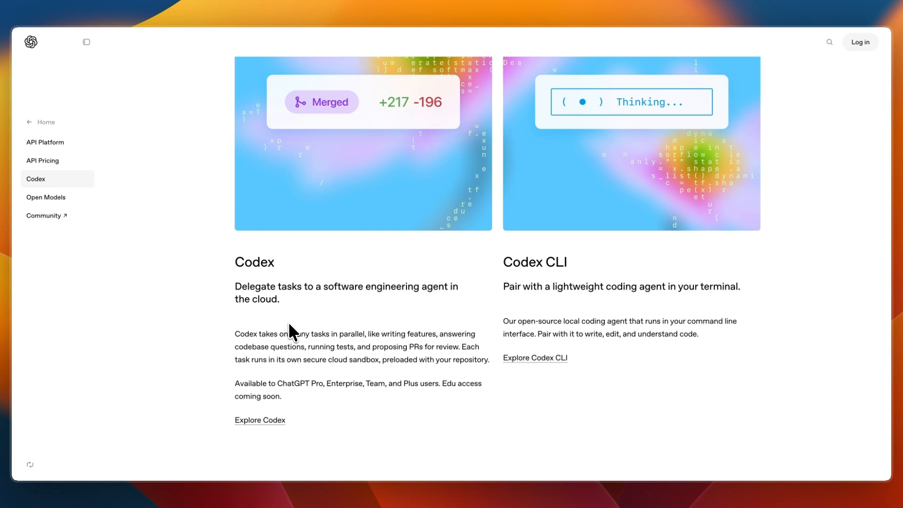
scroll(down, 3)
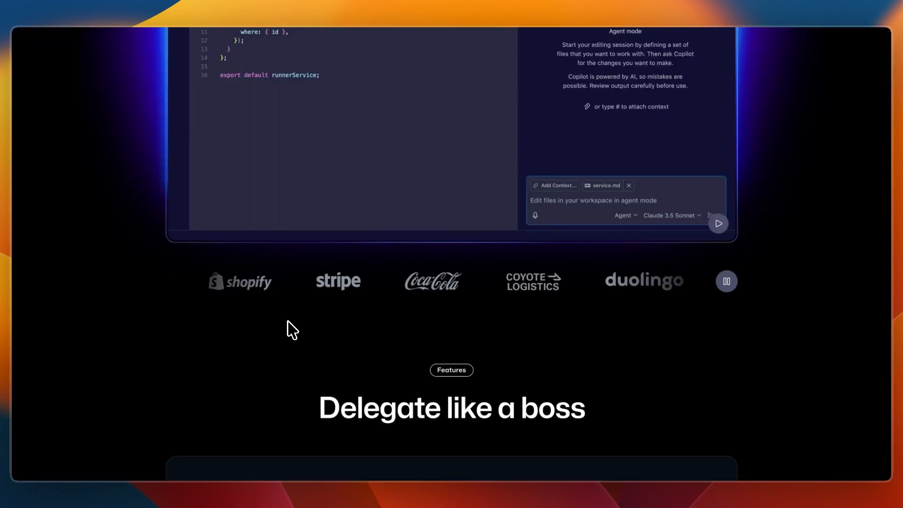
Step: Scroll past Delegate like a boss to the 'Get speed when you need it' model-picker section
scroll(down, 3)
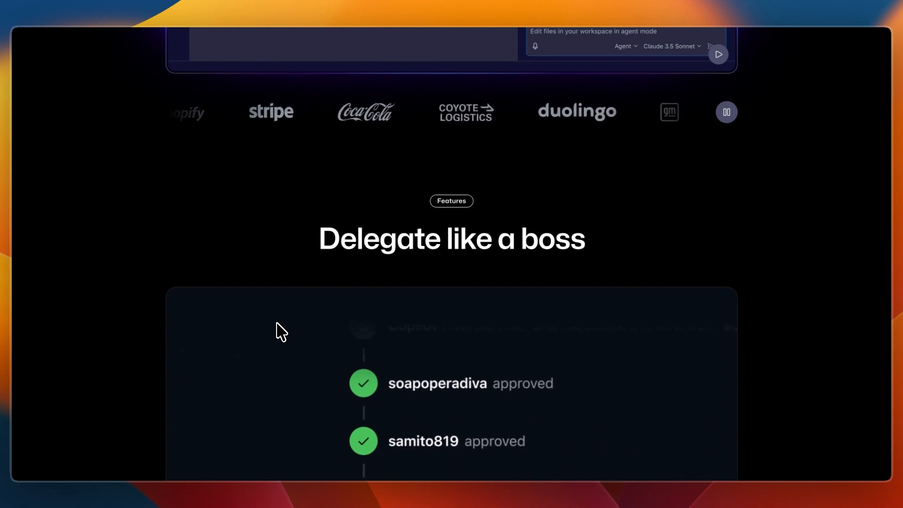
scroll(down, 3)
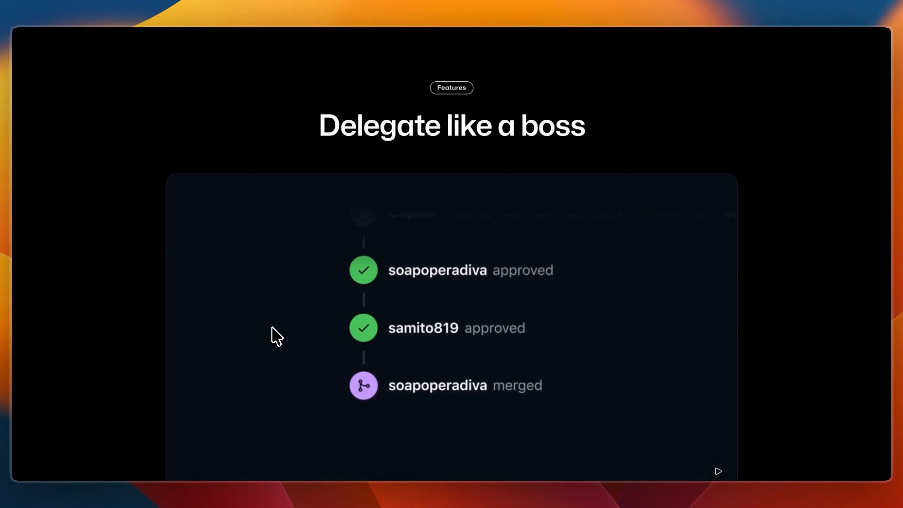
scroll(down, 3)
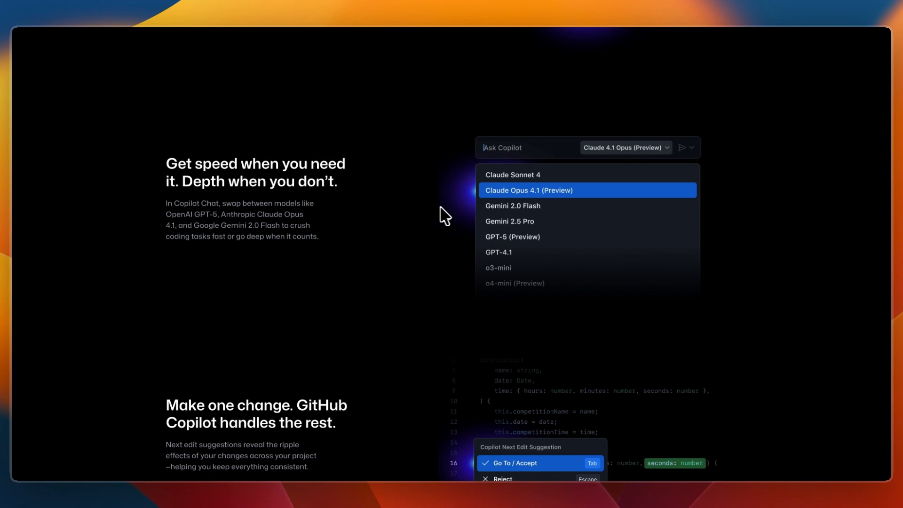
mouse_move(437, 217)
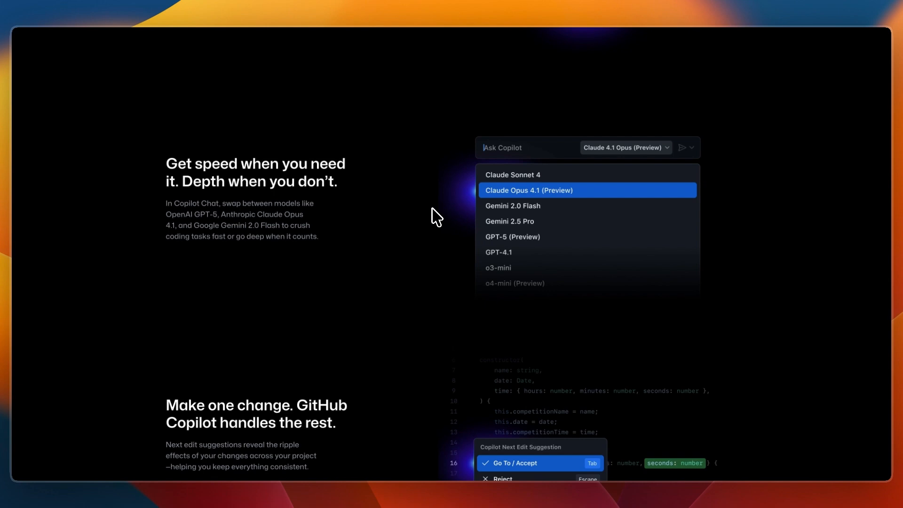
scroll(down, 3)
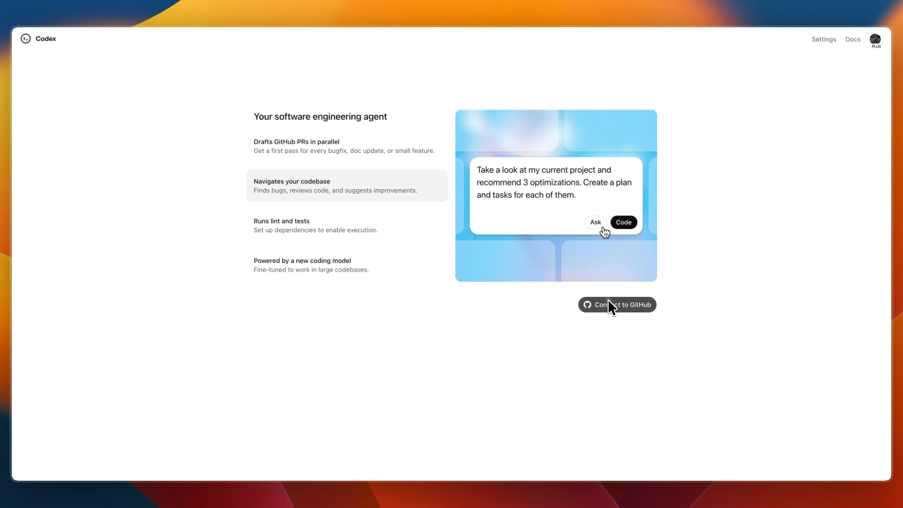
Step: Choose Connect to GitHub in the Codex app and review the permissions and safety dialog
click(615, 304)
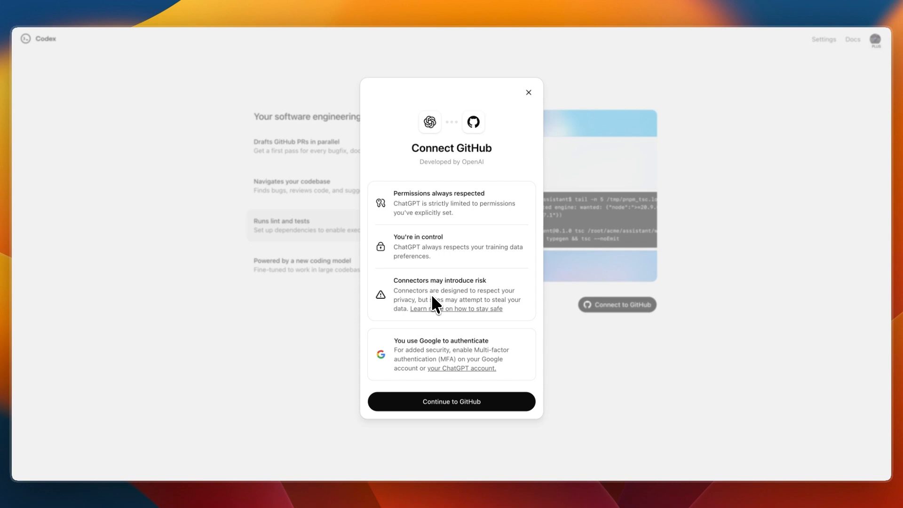
click(528, 92)
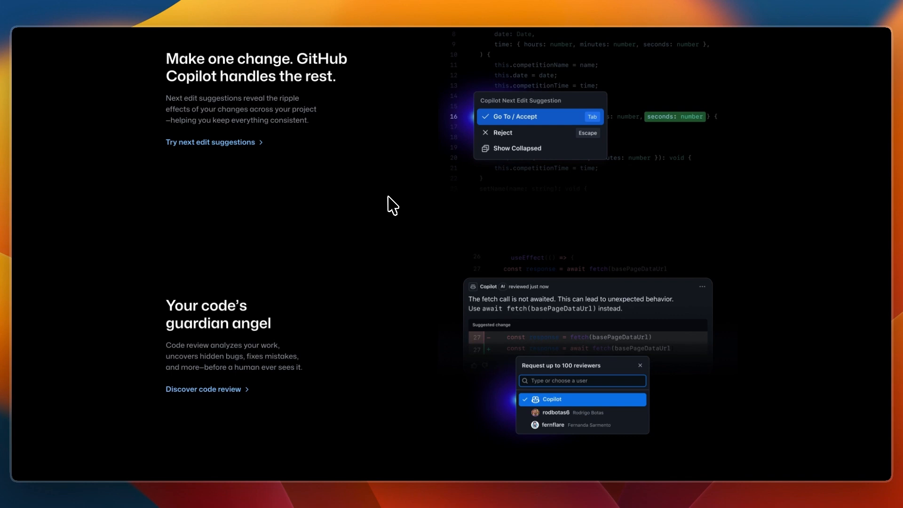
Step: Scroll past next edit suggestions and code review to the Free, Pro and Pro+ plans
scroll(down, 3)
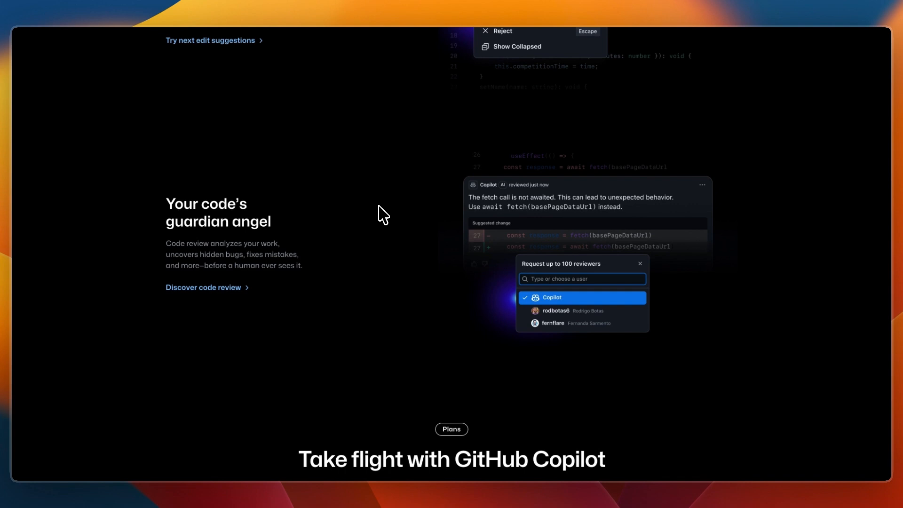
scroll(down, 3)
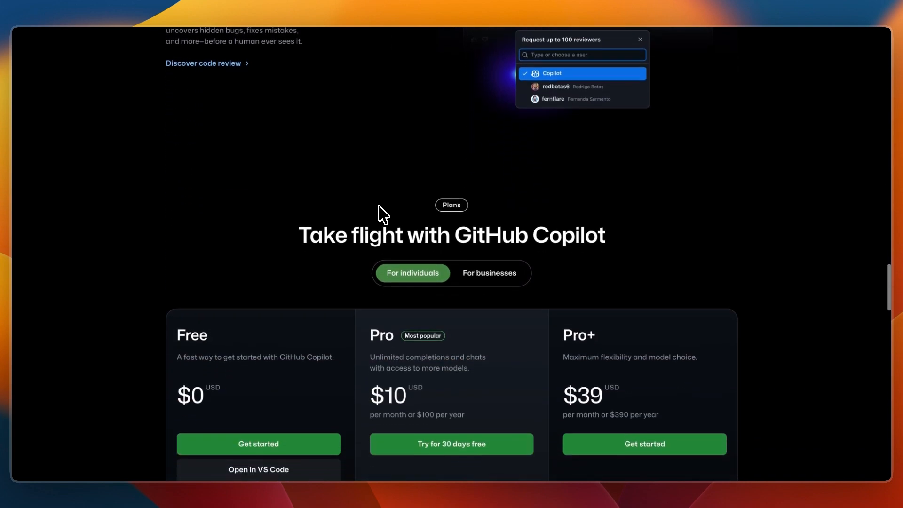
scroll(down, 3)
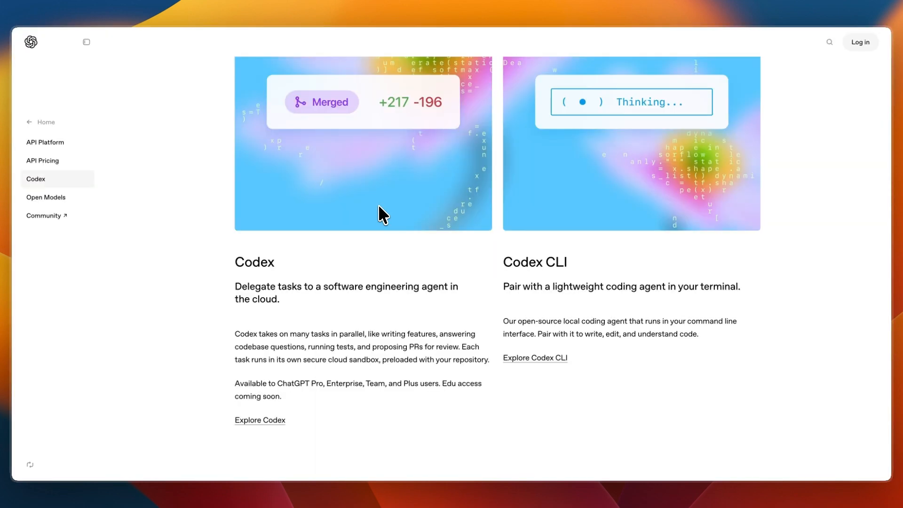
Step: Scroll the Codex page back to its heading, tagline and both product illustrations
scroll(down, 3)
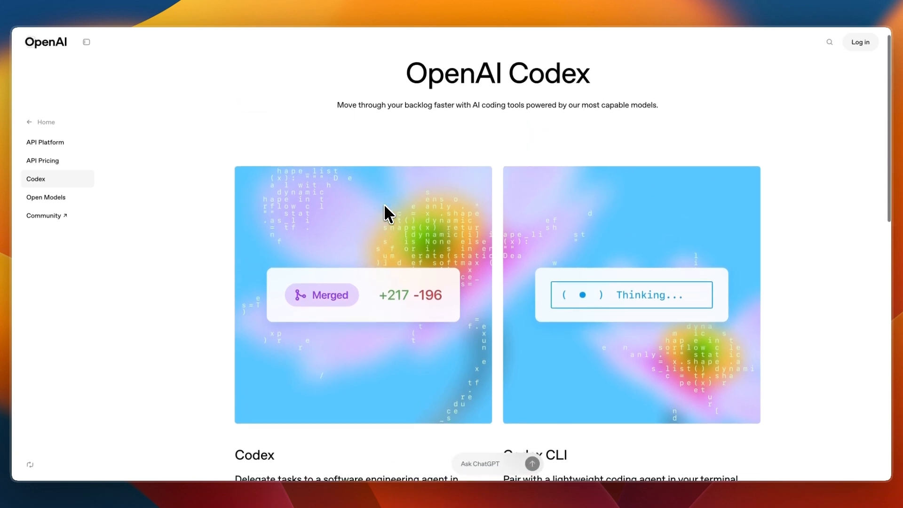
scroll(down, 3)
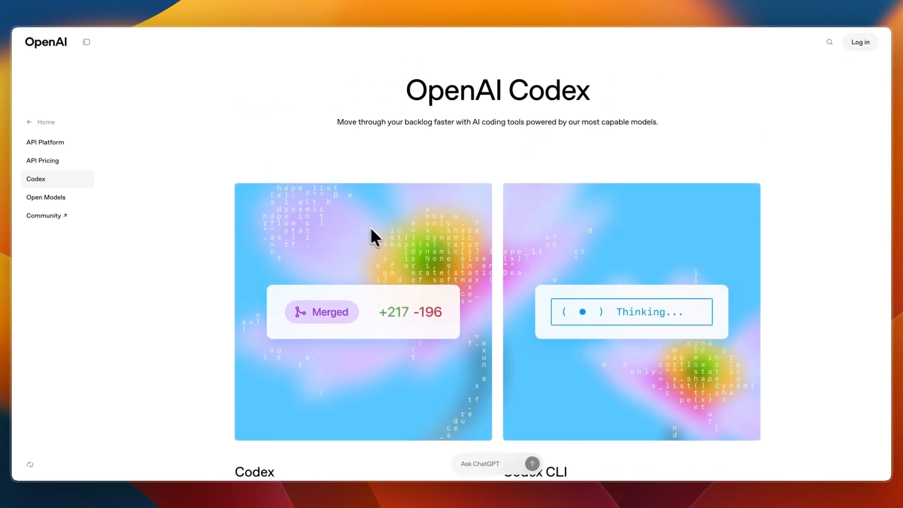
mouse_move(349, 242)
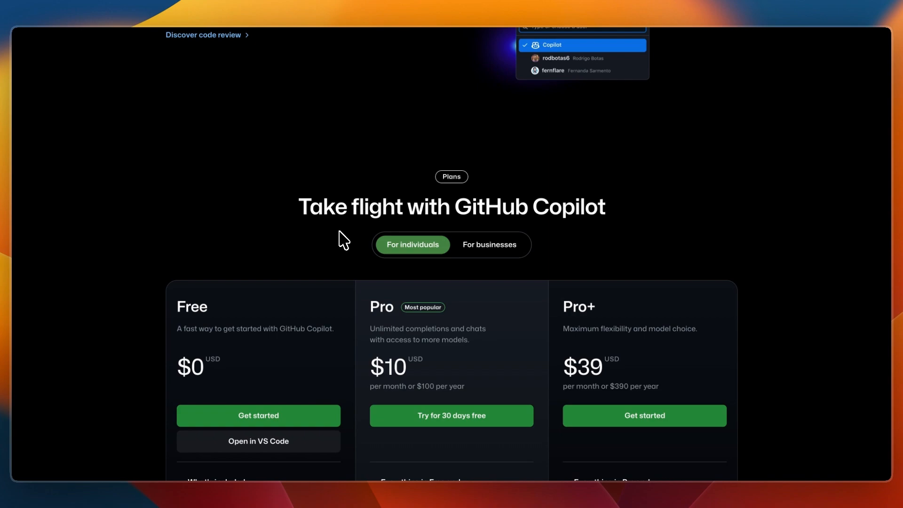
Step: Scroll the Copilot page from the Plans section back up to the 'AI that builds with you' hero
scroll(down, 3)
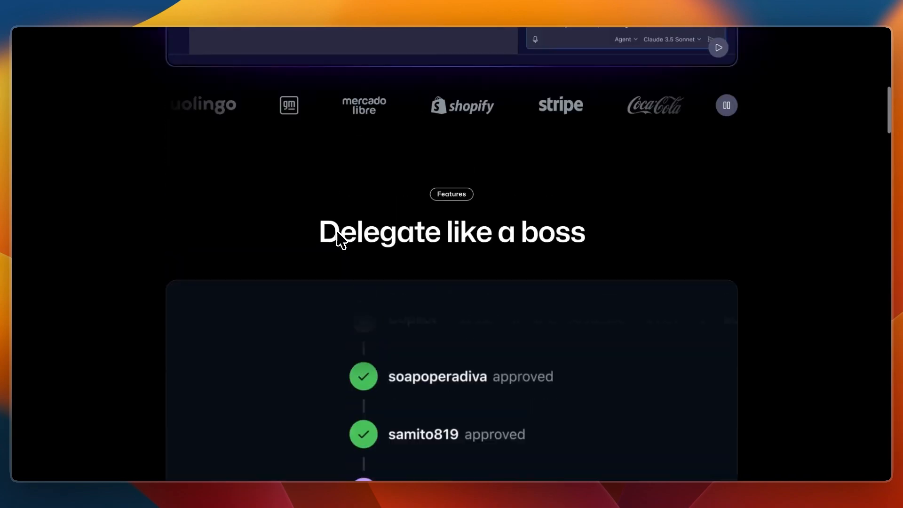
scroll(up, 3)
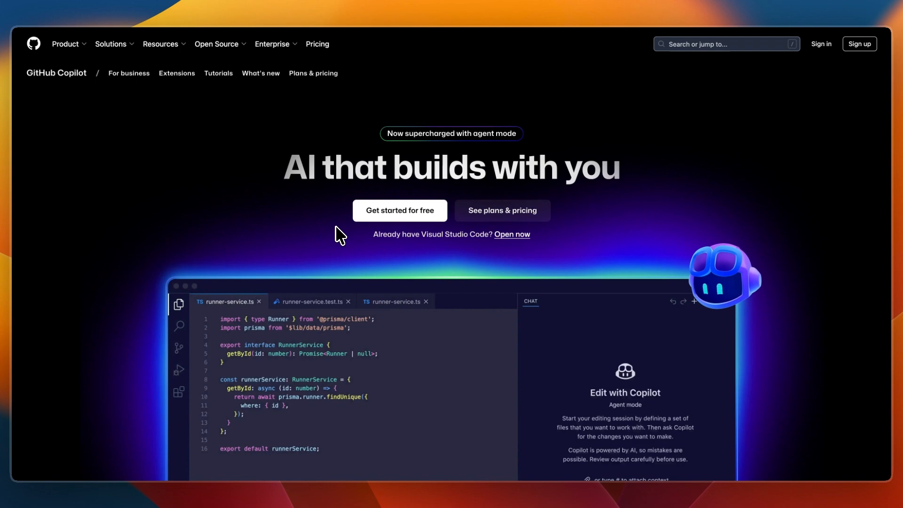